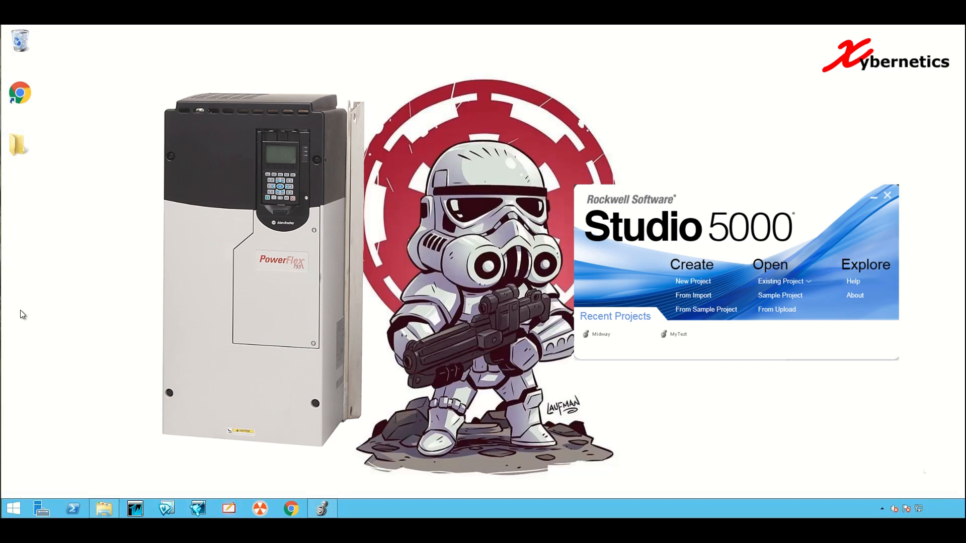
- Load the recent controller project from the launcher into Logix Designer
left_click(887, 196)
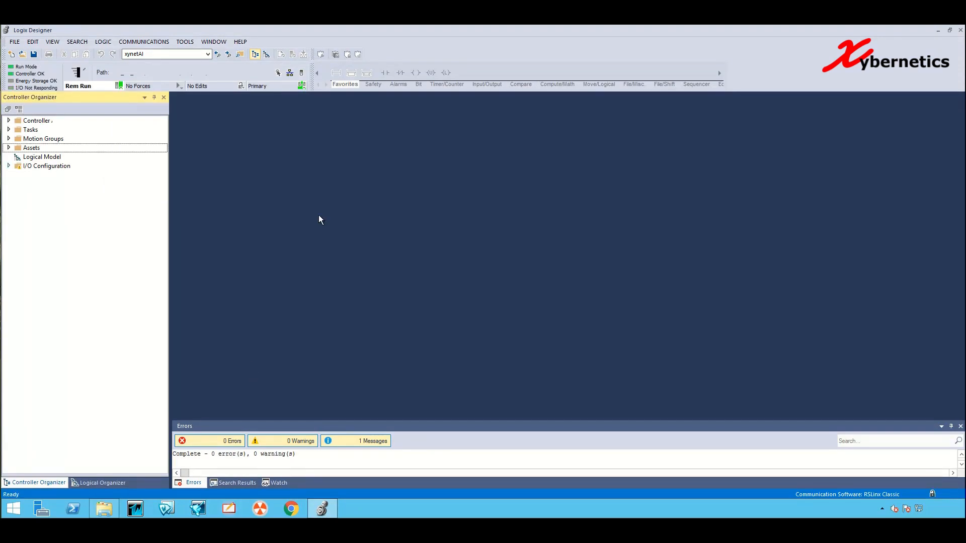
- Expand I/O Configuration through the 1756 backplane and Ethernet to reveal the PowerFlex 753
left_click(9, 166)
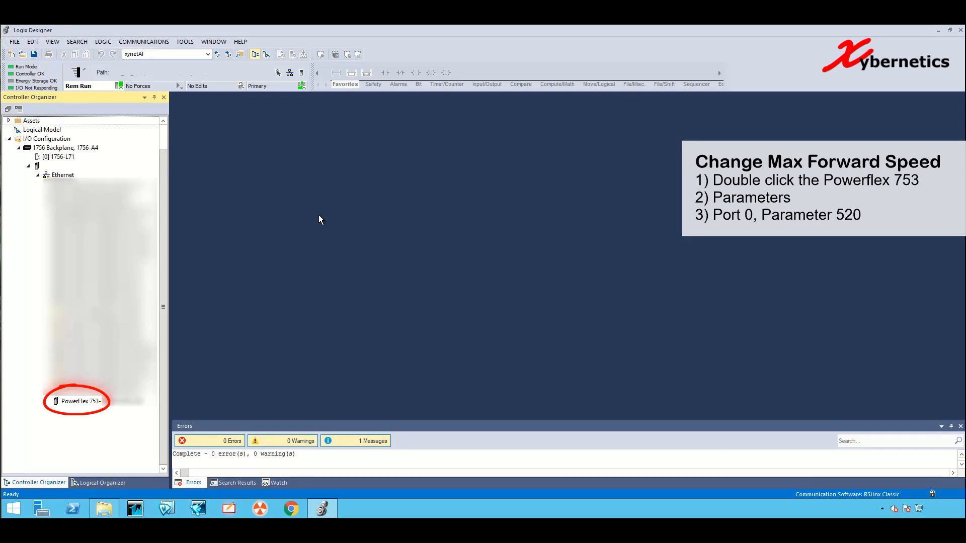
- Bring up the PowerFlex 753 Module Properties on its Overview page
double_click(80, 402)
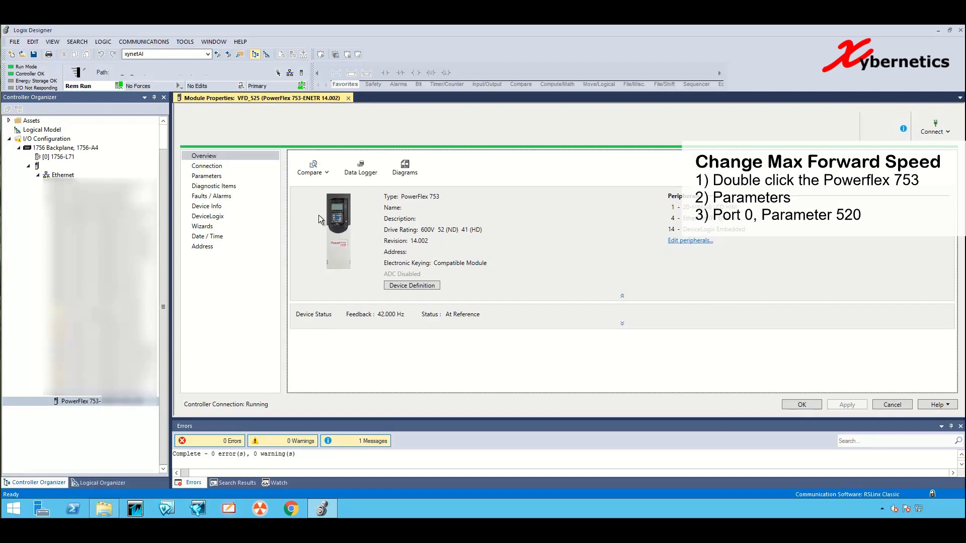
left_click(203, 155)
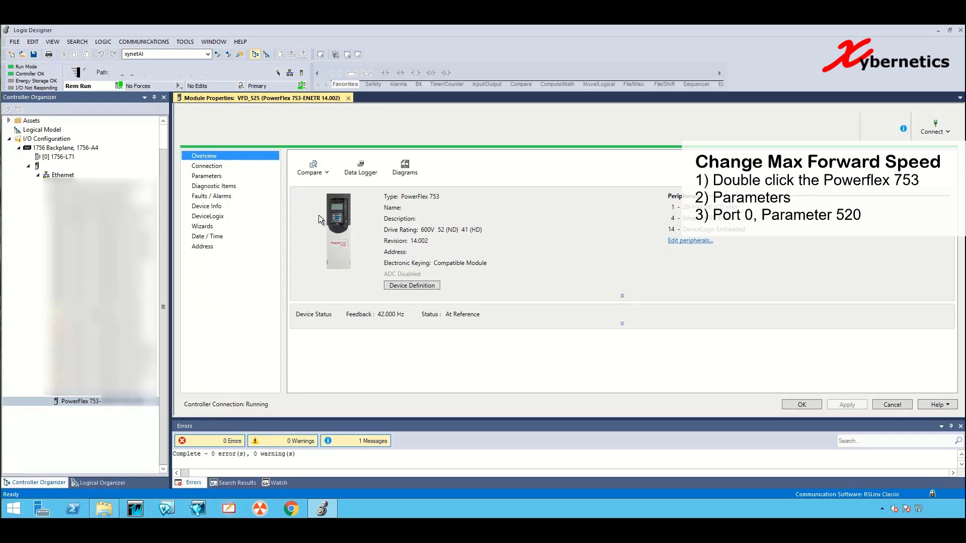
left_click(206, 175)
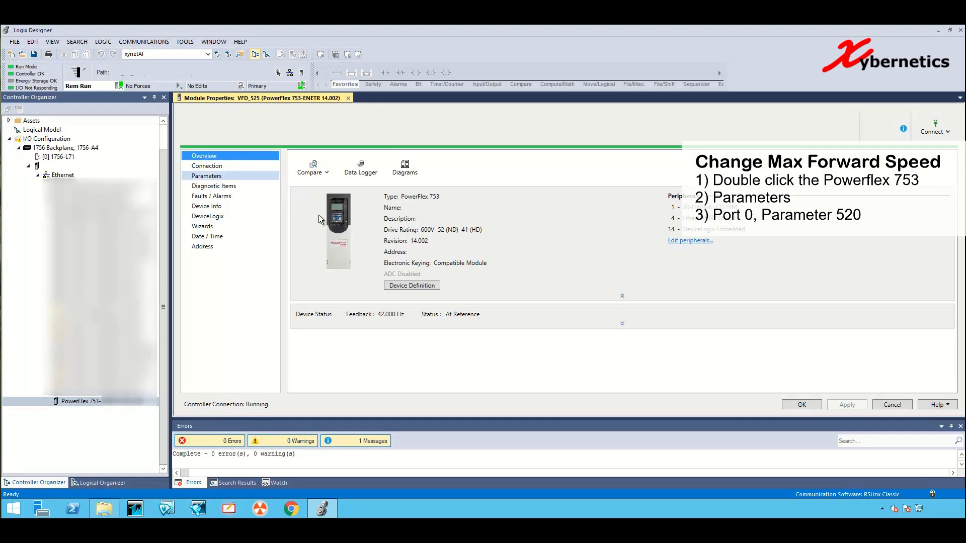
- Show the Parameters list at 520 Max Fwd Speed (60 Hz) and check whether it is editable
left_click(206, 175)
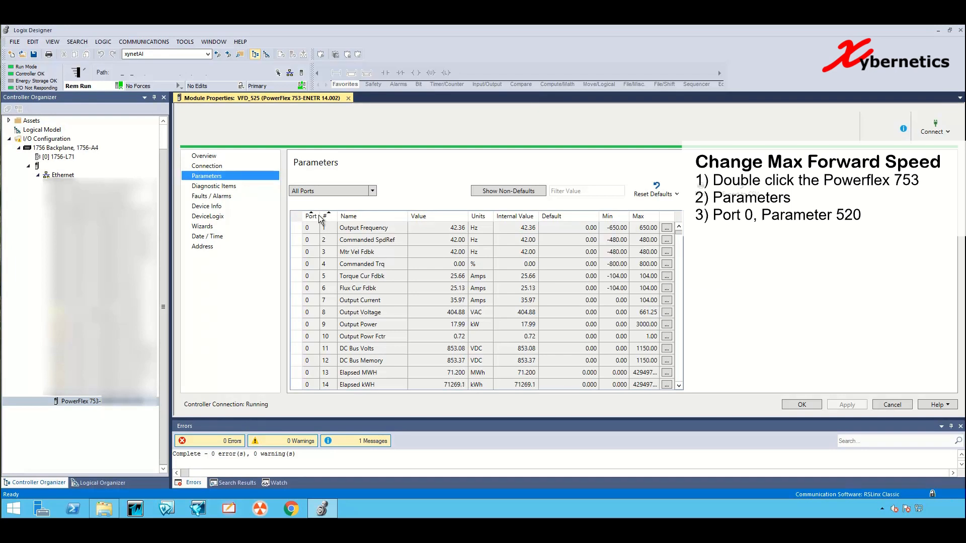
scroll("down", 3)
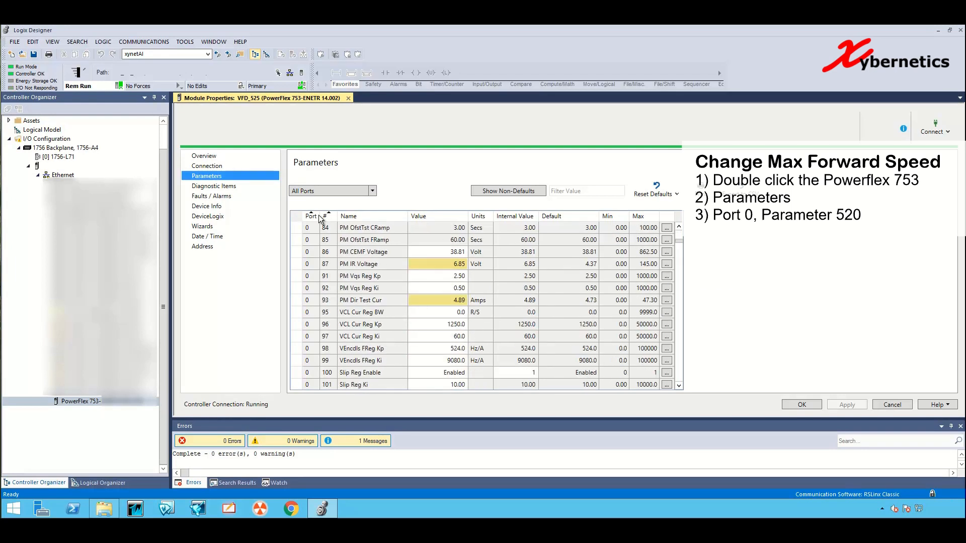
scroll("down", 3)
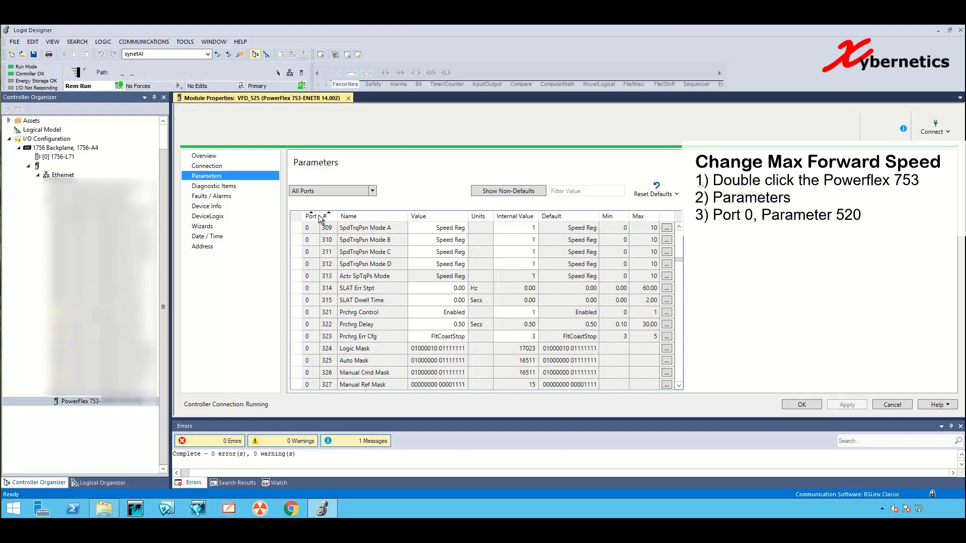
scroll("down", 3)
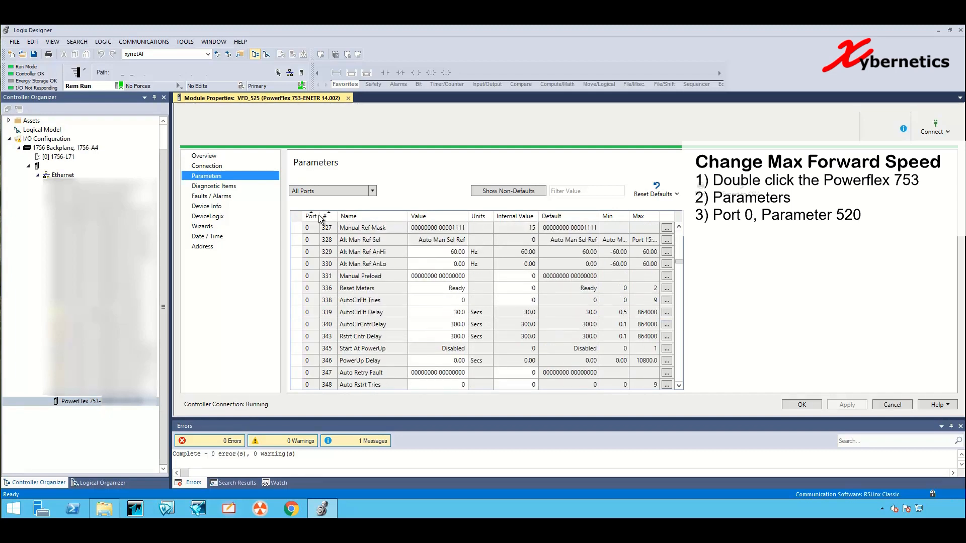
scroll("down", 3)
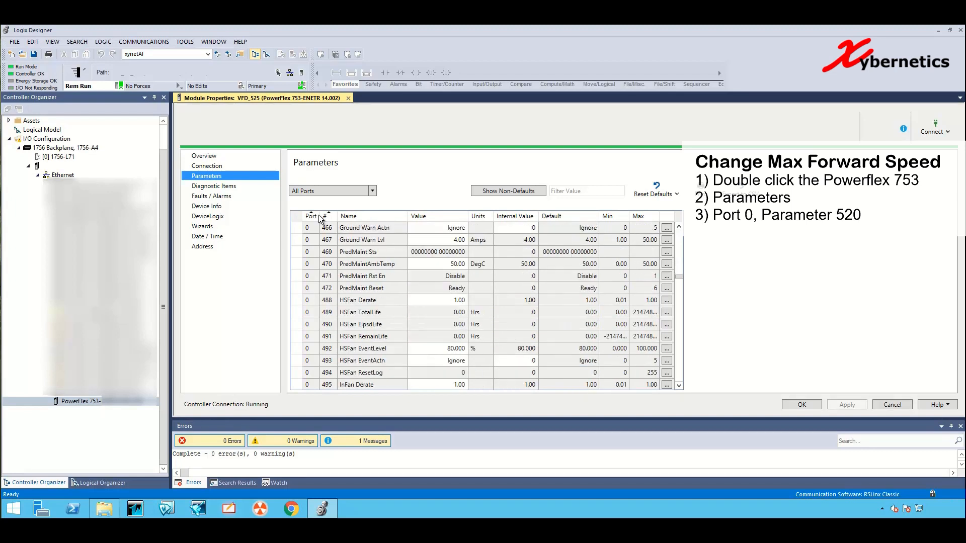
scroll("down", 3)
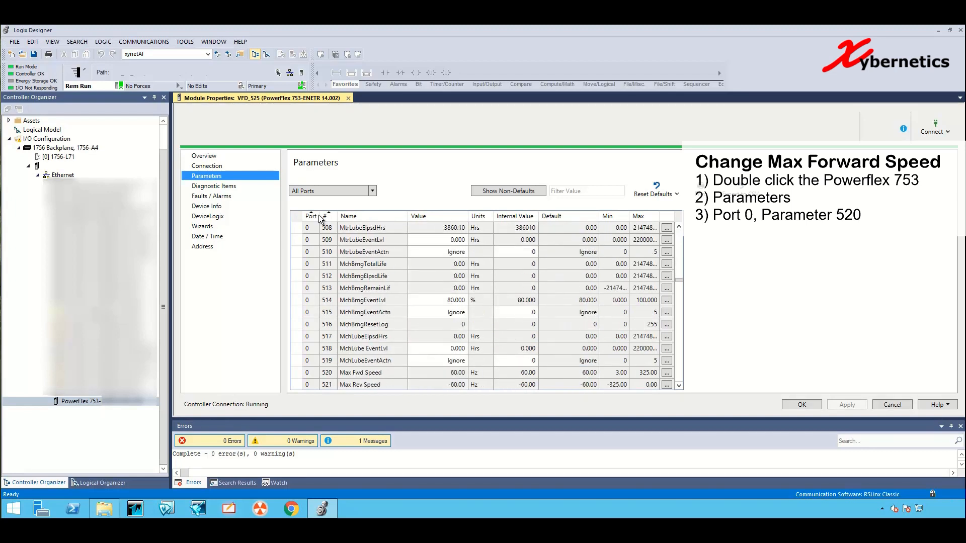
scroll("down", 3)
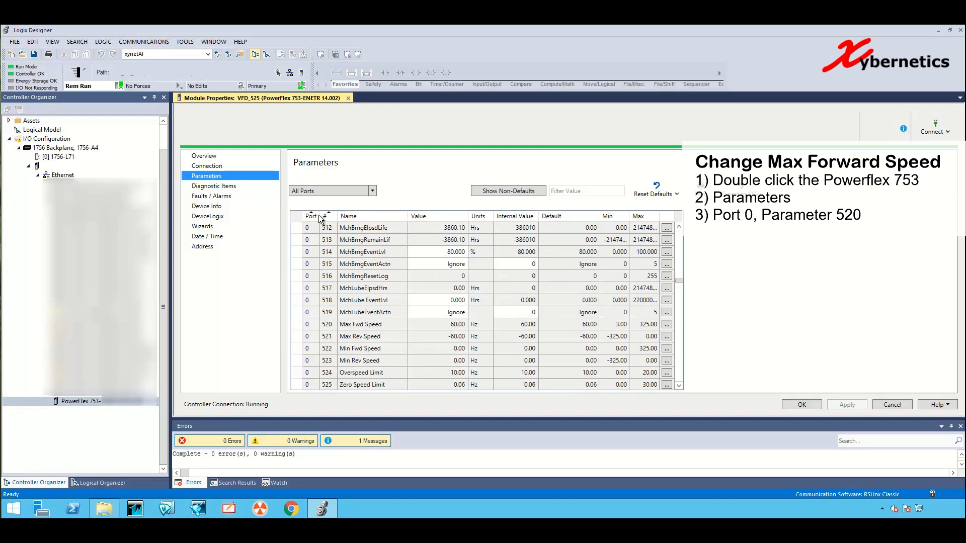
left_click(360, 324)
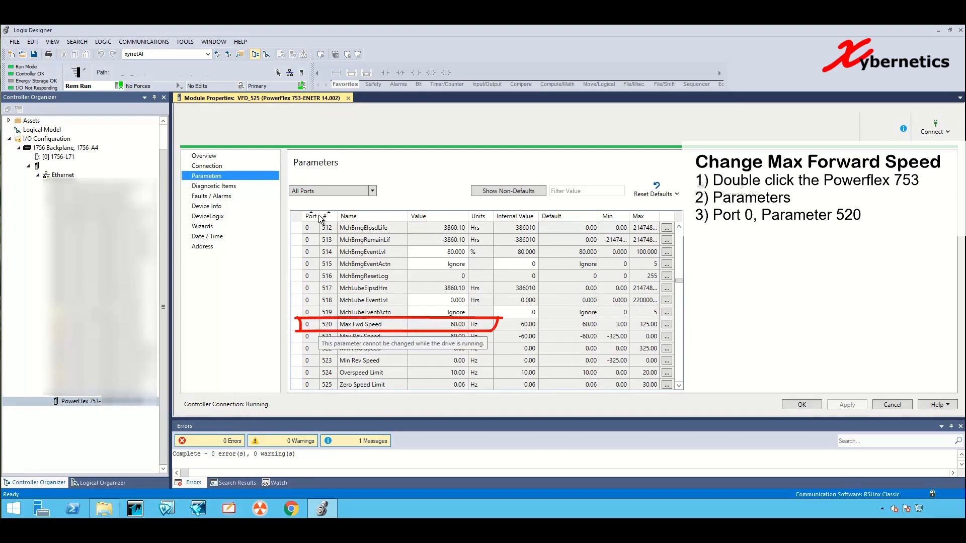
double_click(456, 325)
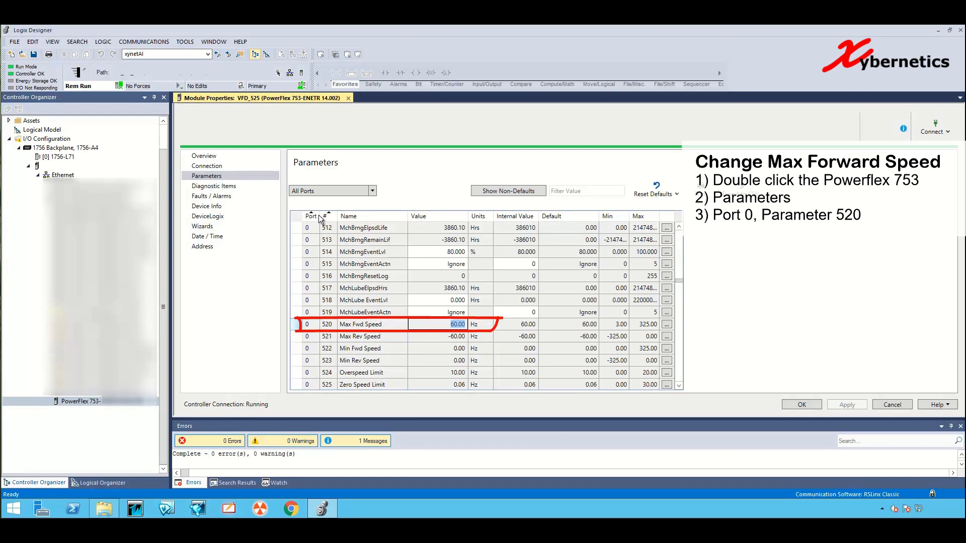
left_click(474, 324)
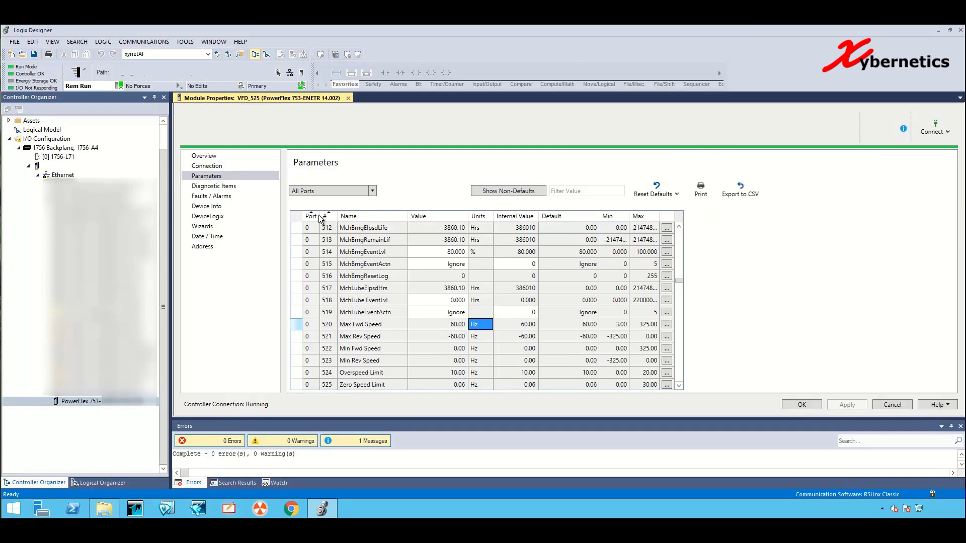
left_click(437, 324)
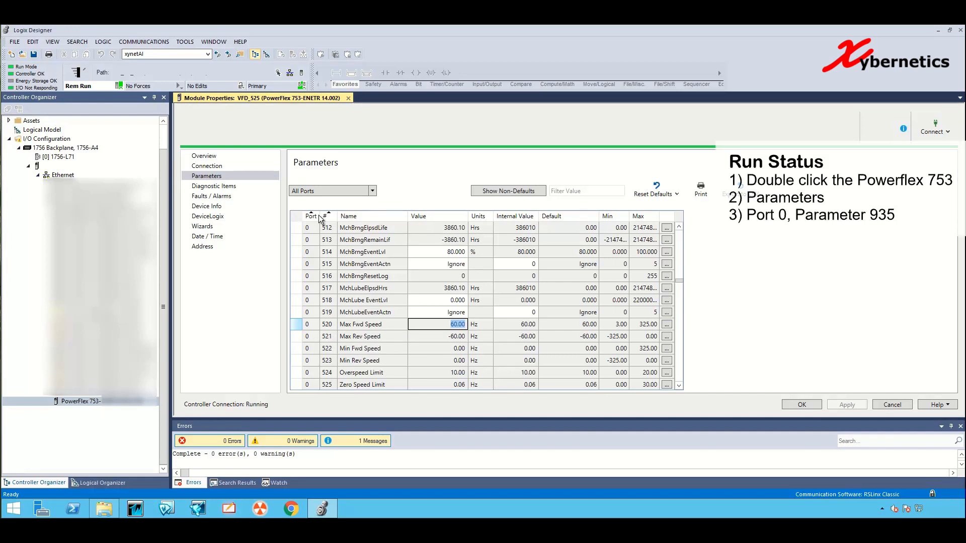
scroll("down", 3)
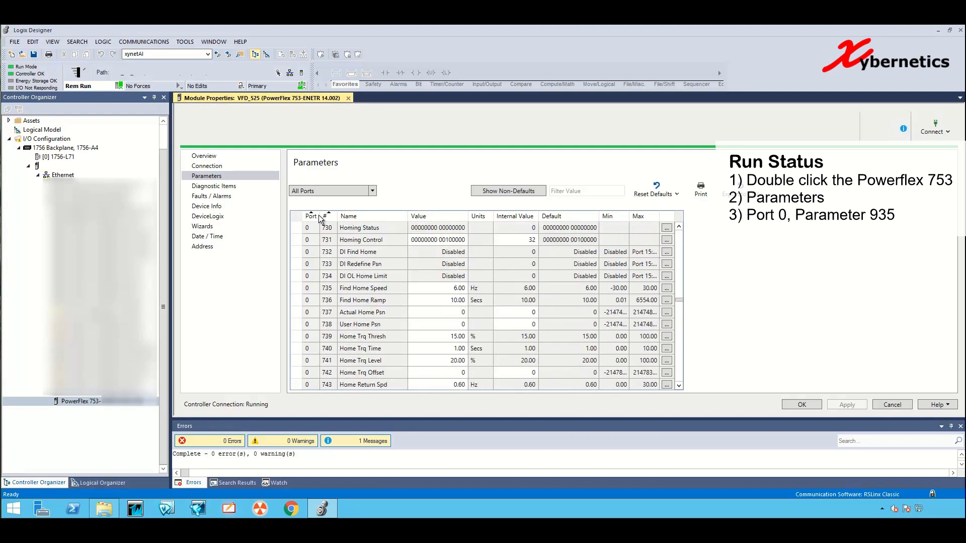
scroll("down", 3)
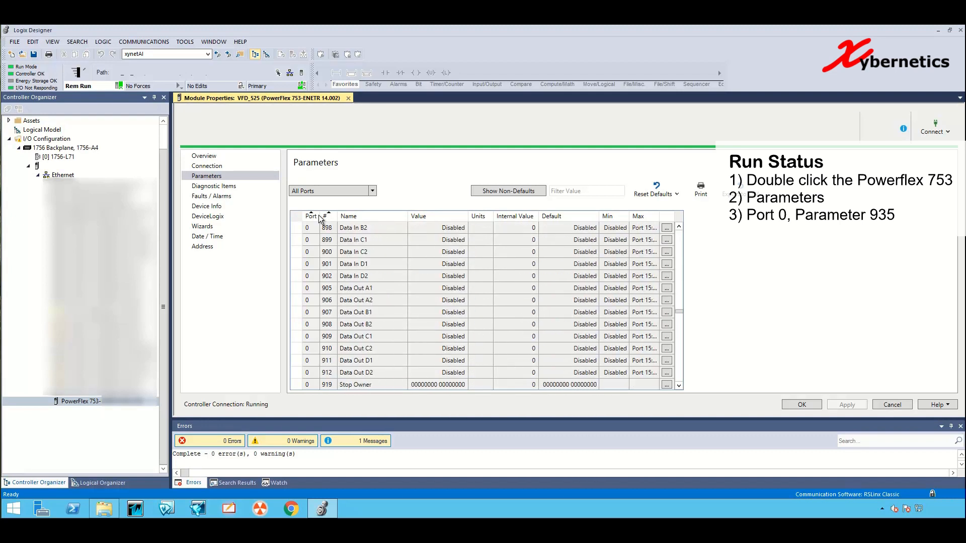
scroll("down", 3)
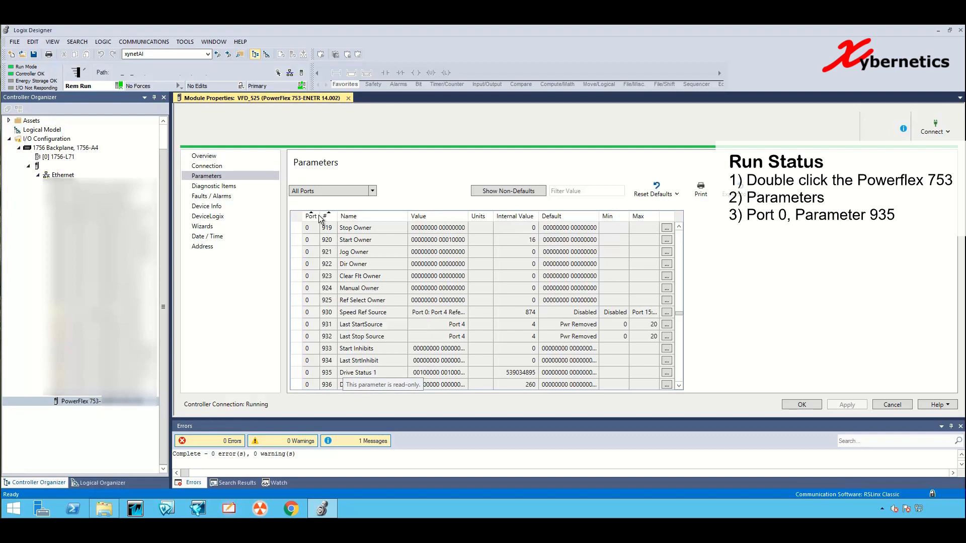
left_click(461, 372)
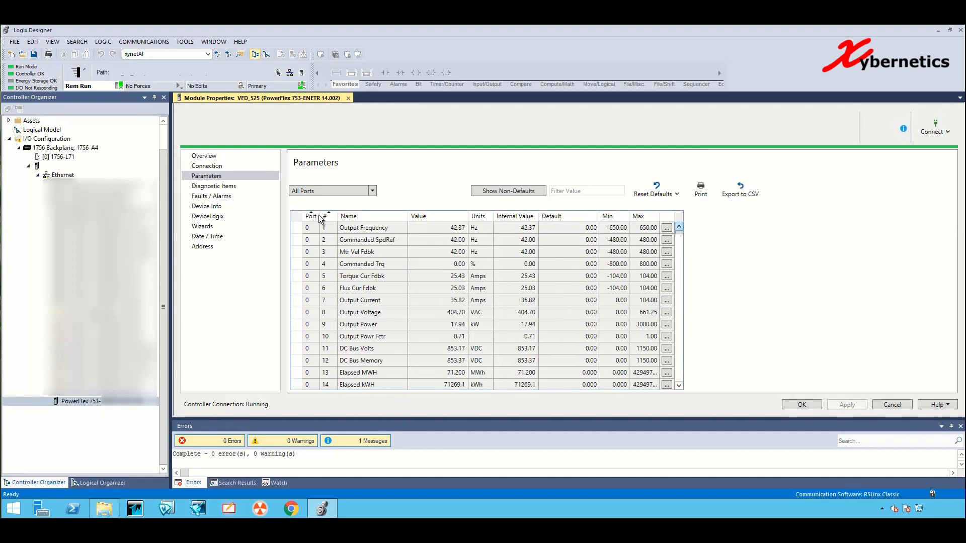
mouse_move(449, 252)
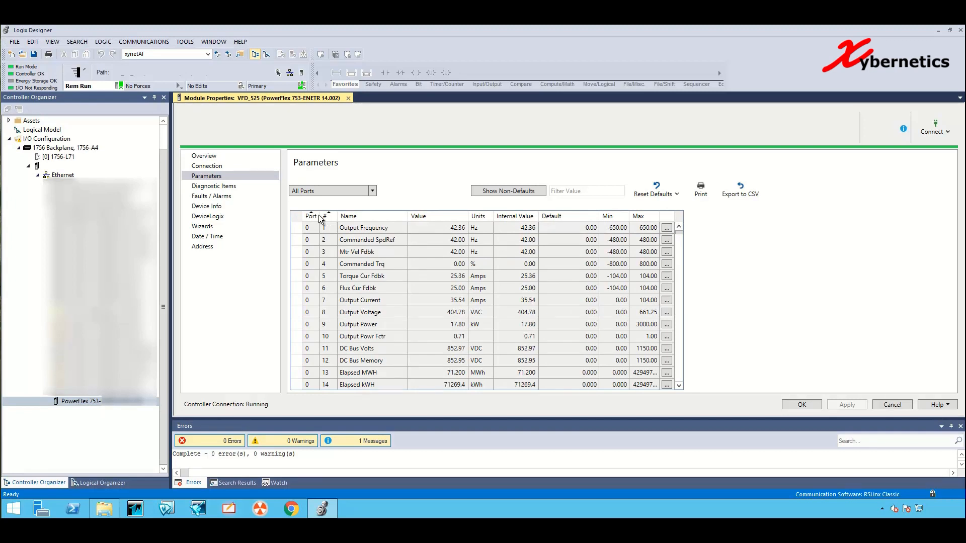
- Expand parameter 935 Drive Status 1 into its bits, showing Ready, Active and At Speed set
scroll("down", 3)
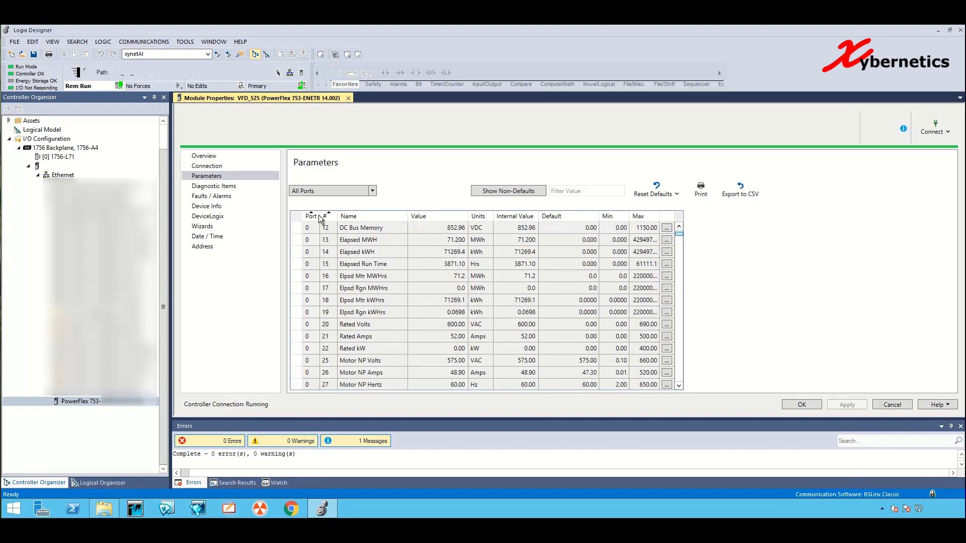
scroll("down", 3)
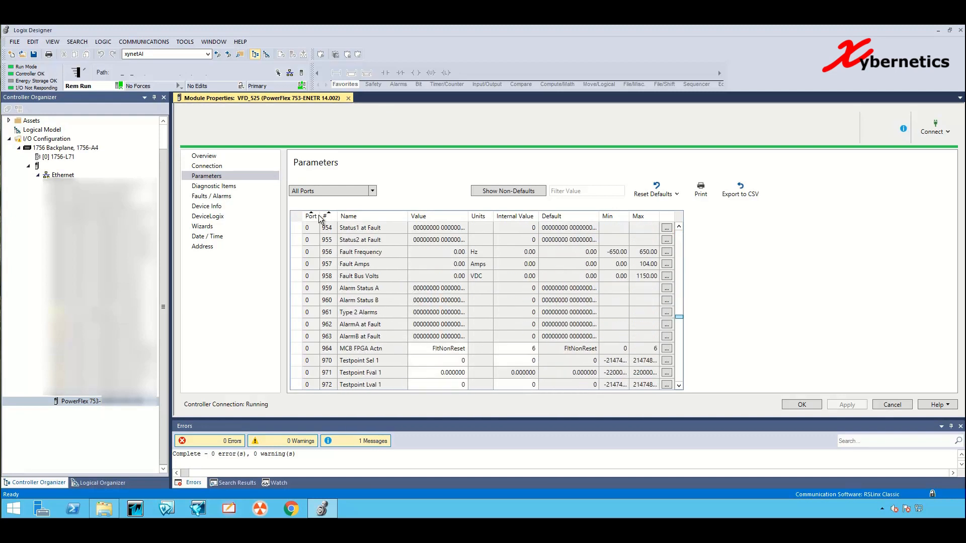
scroll("up", 3)
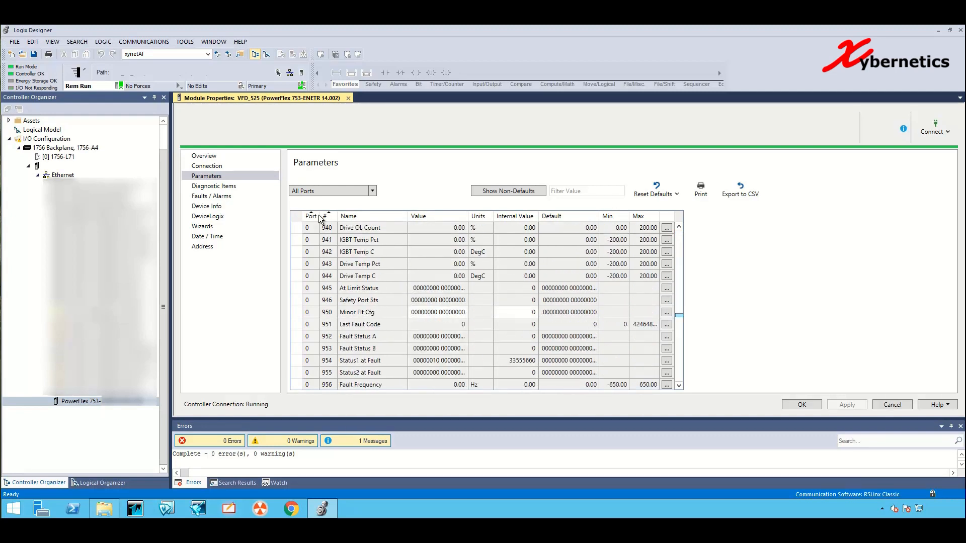
left_click(462, 227)
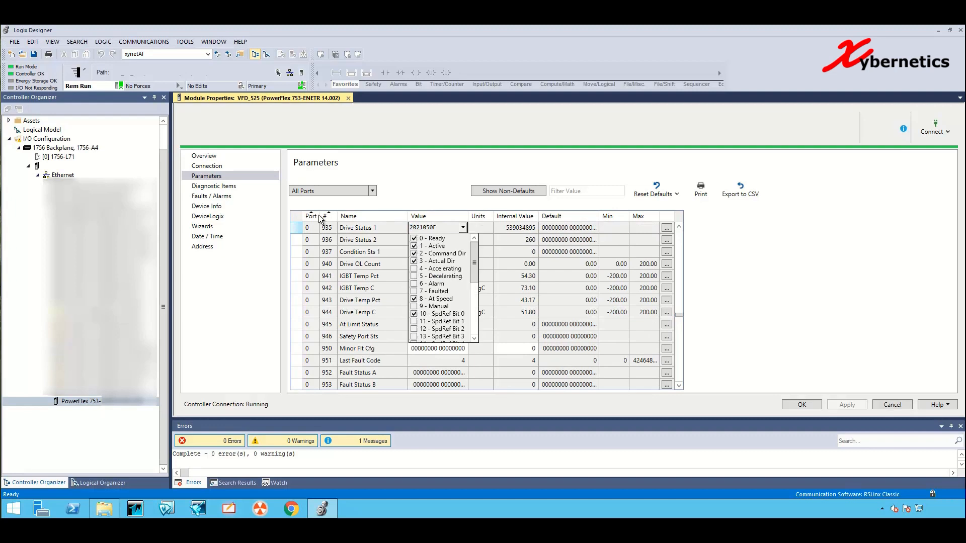